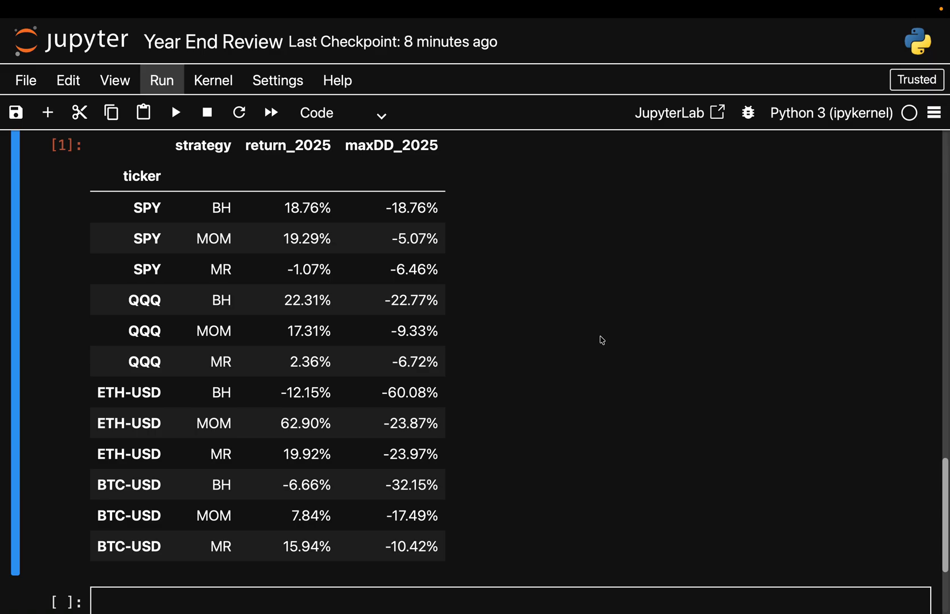
mouse_move(127, 255)
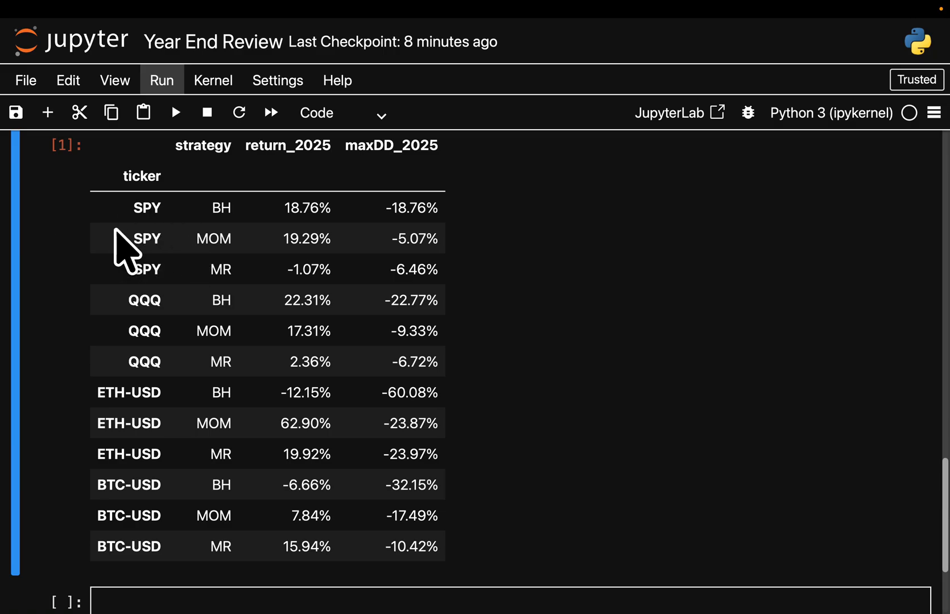
mouse_move(552, 247)
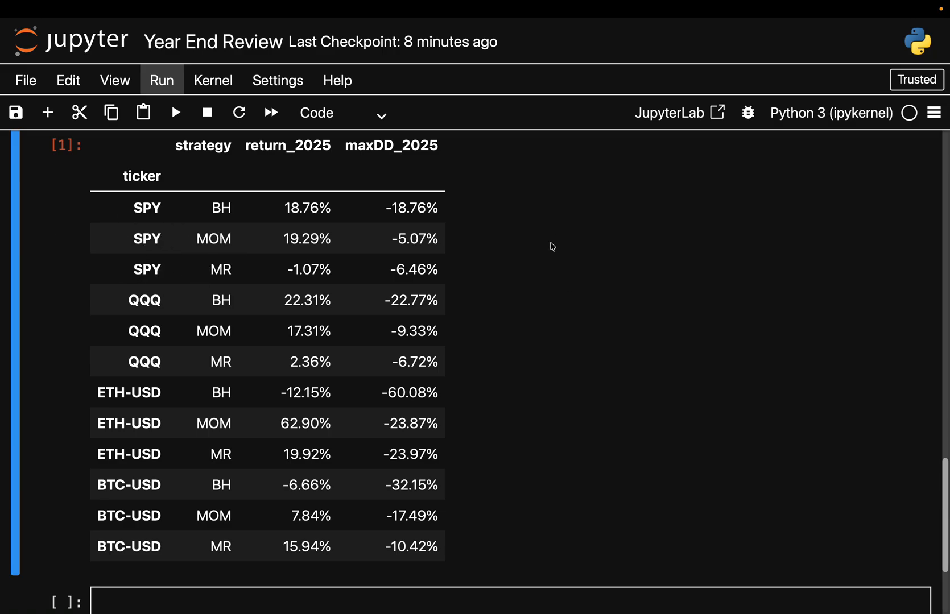
mouse_move(230, 203)
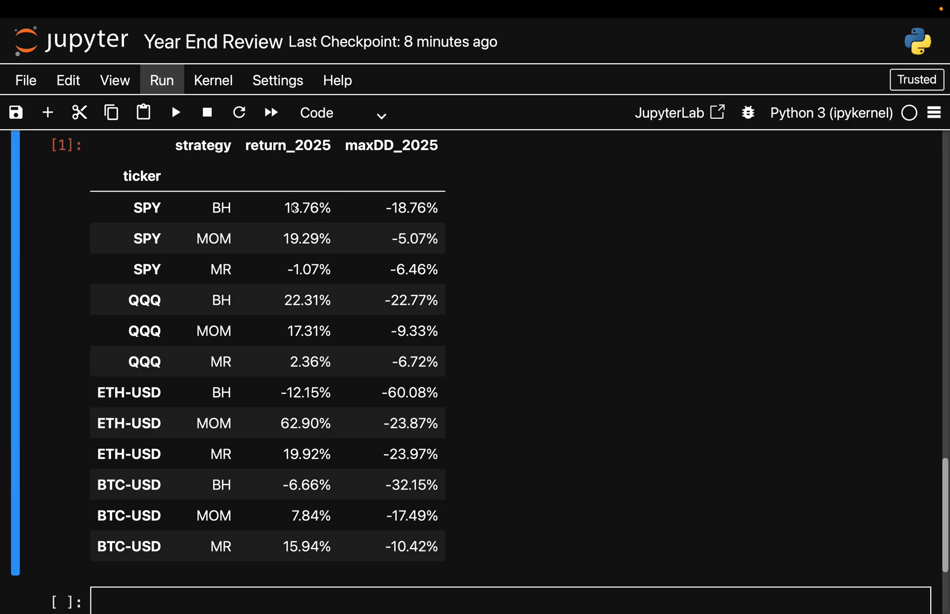
mouse_move(290, 209)
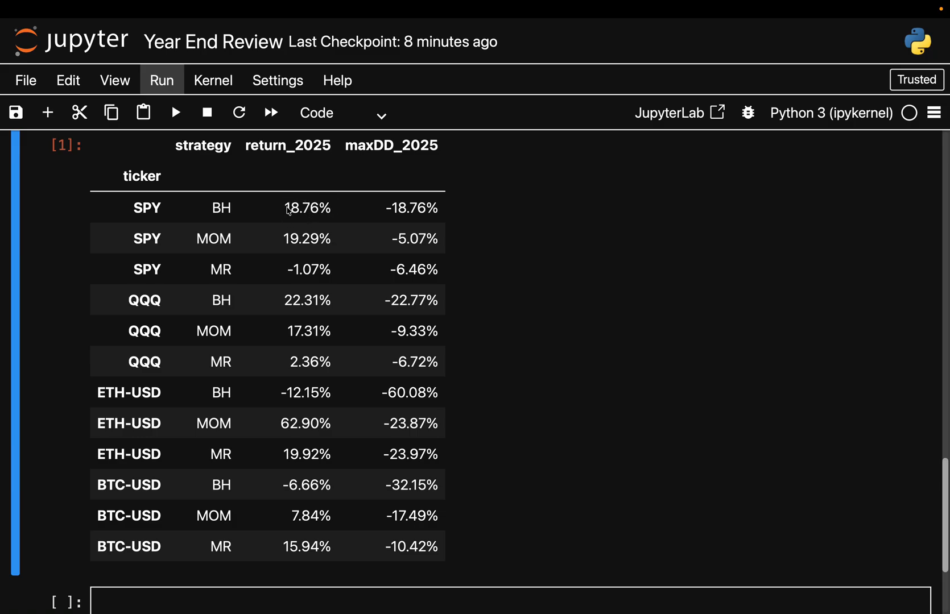
mouse_move(495, 221)
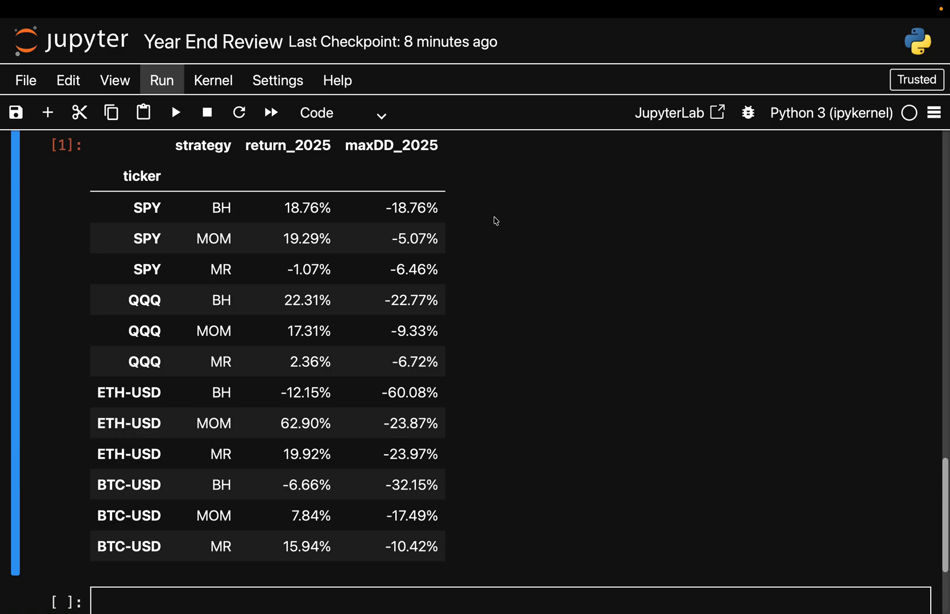
mouse_move(290, 238)
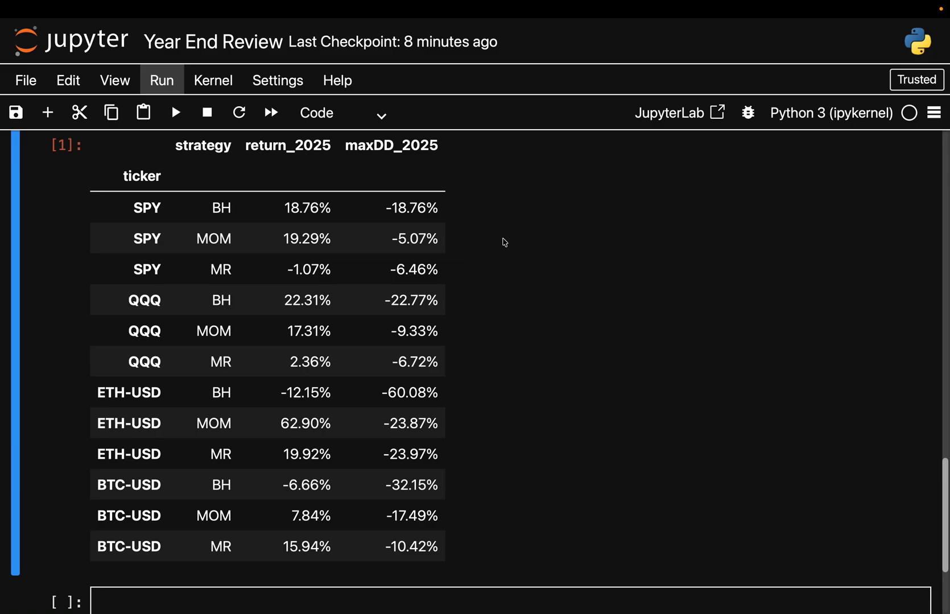
mouse_move(480, 236)
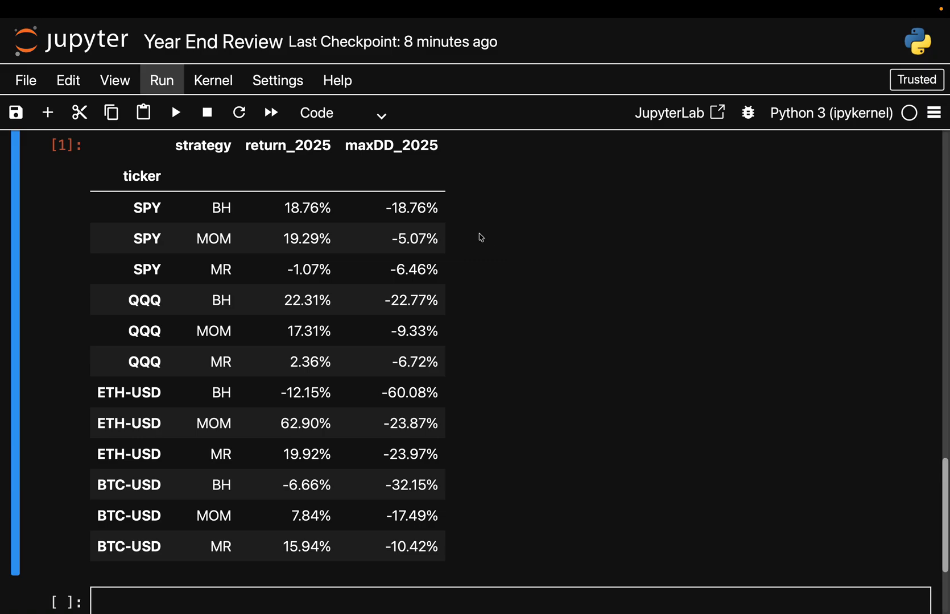
mouse_move(404, 243)
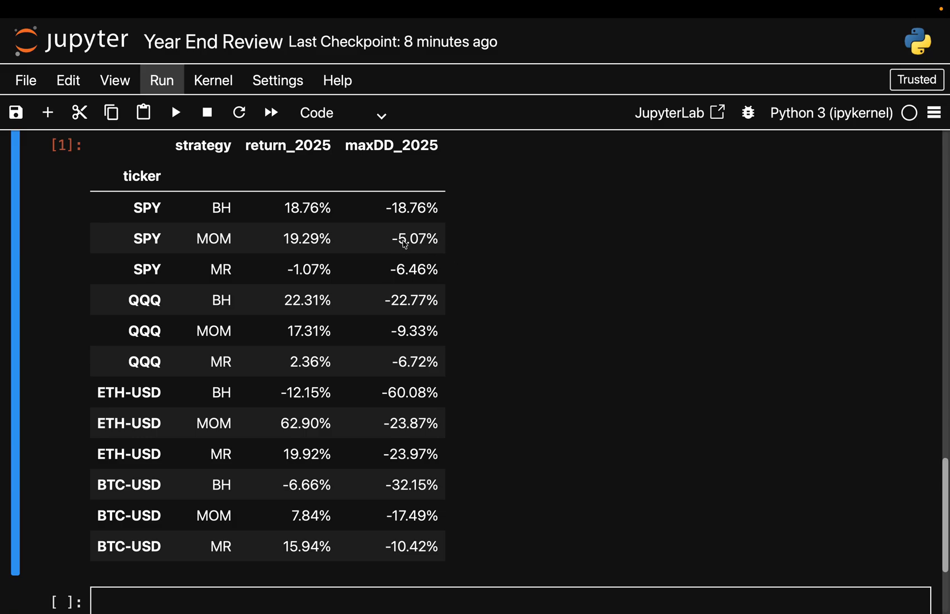
mouse_move(479, 243)
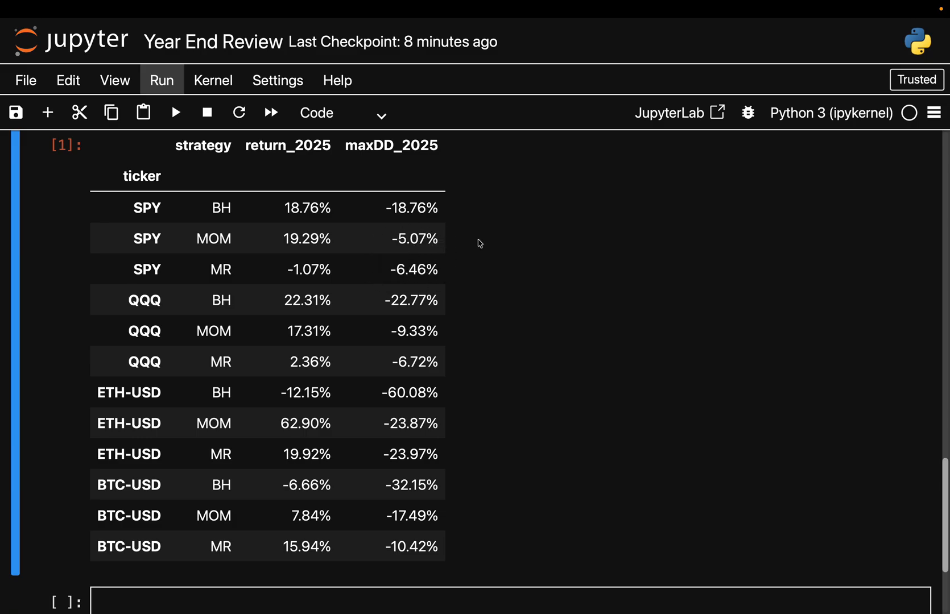
mouse_move(438, 203)
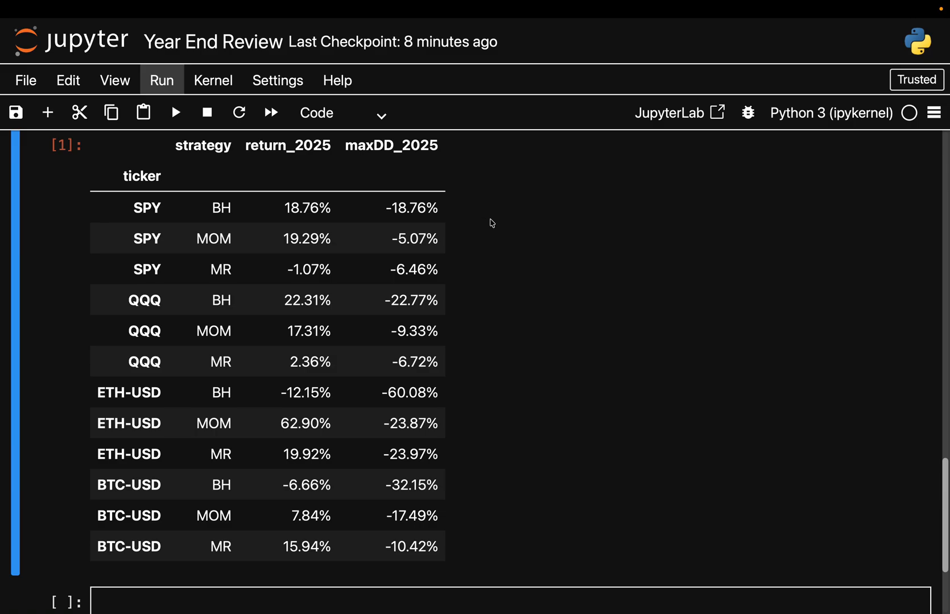
mouse_move(197, 277)
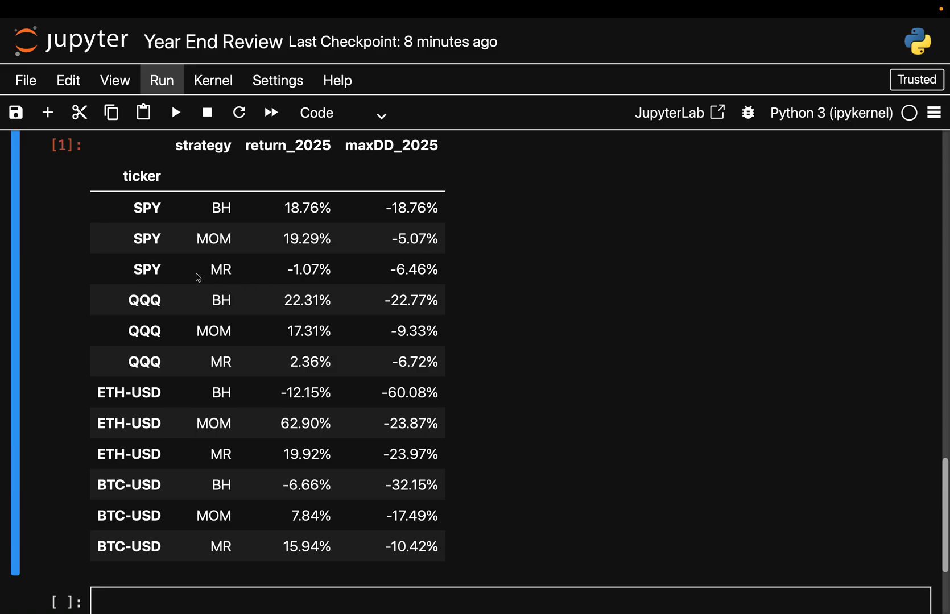
mouse_move(478, 276)
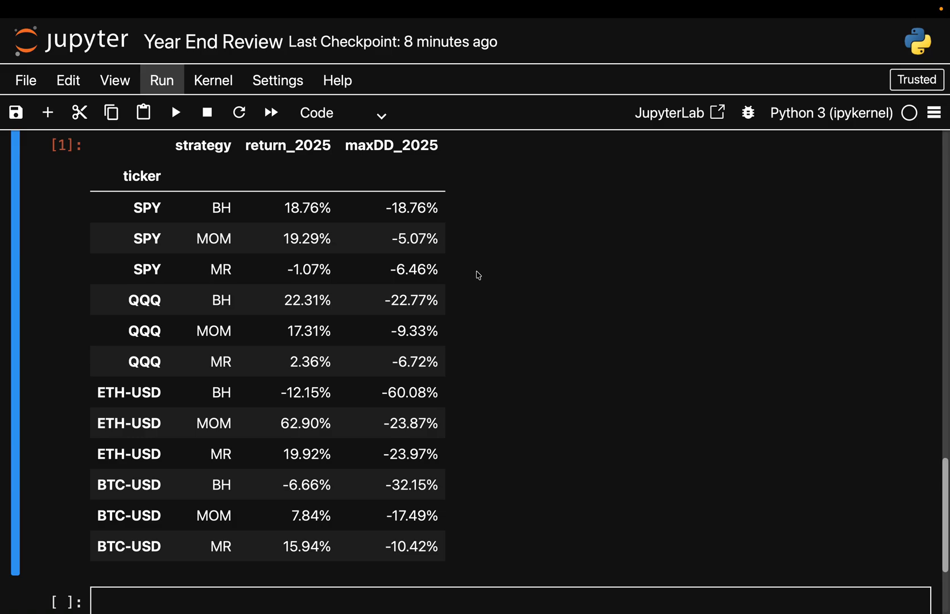
mouse_move(322, 273)
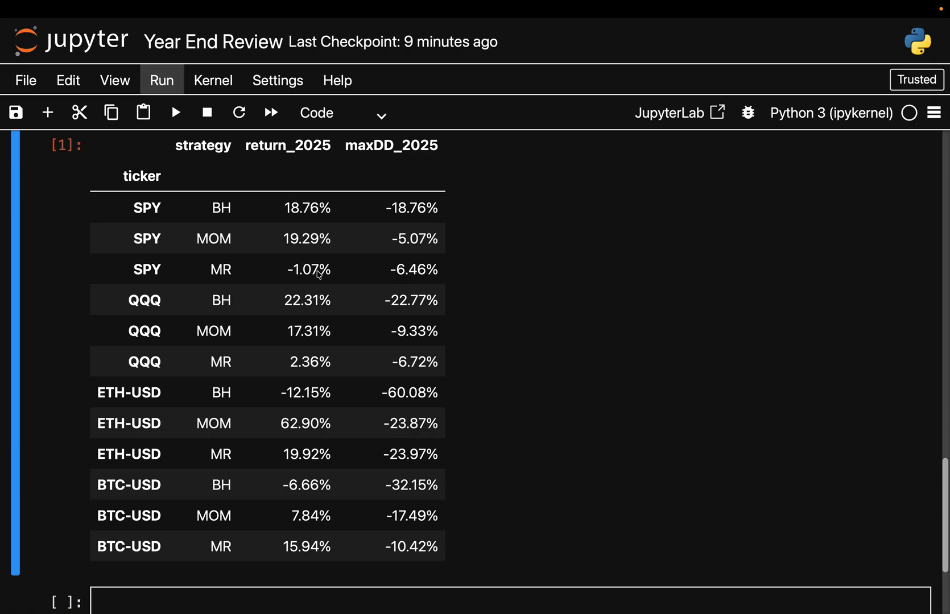
mouse_move(147, 293)
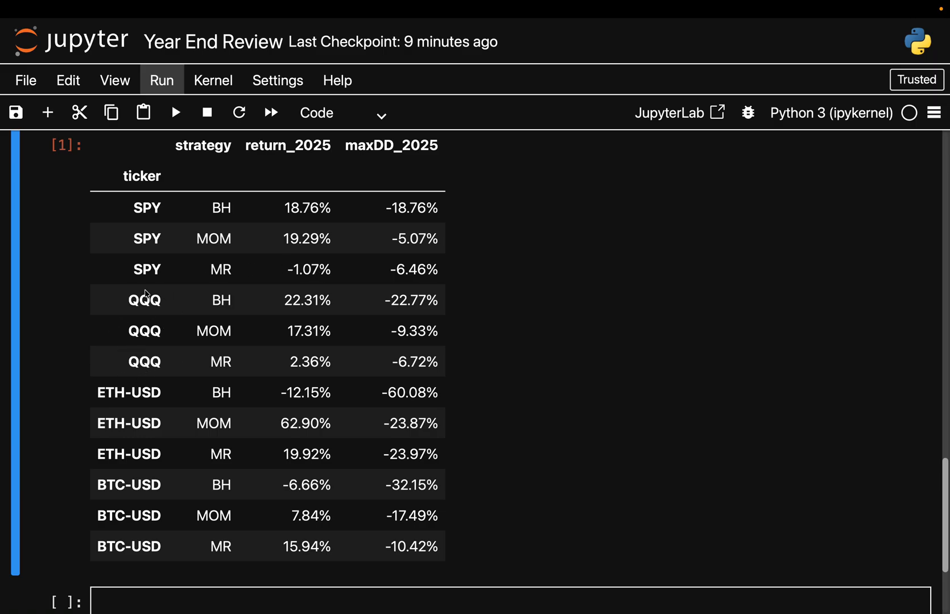
mouse_move(71, 315)
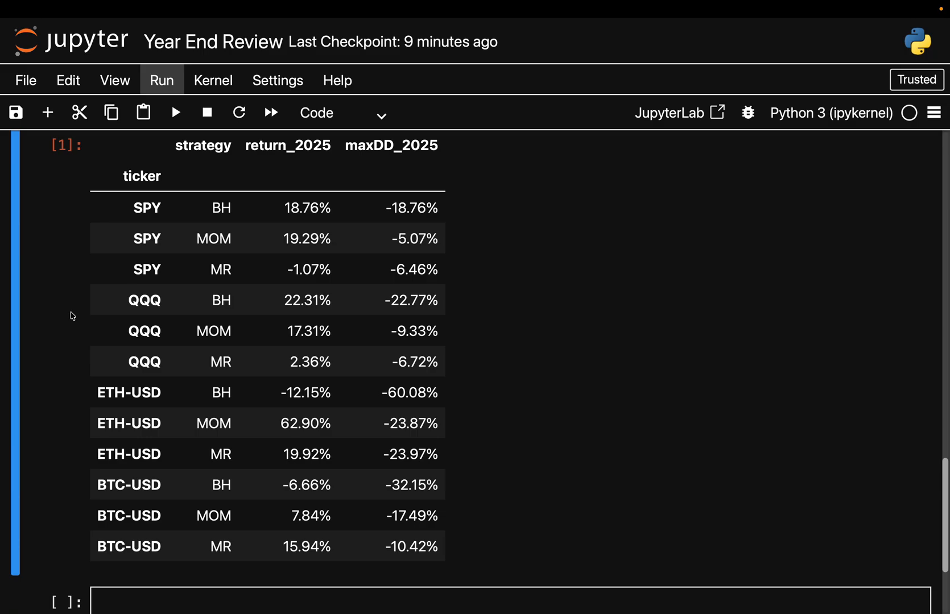
mouse_move(86, 315)
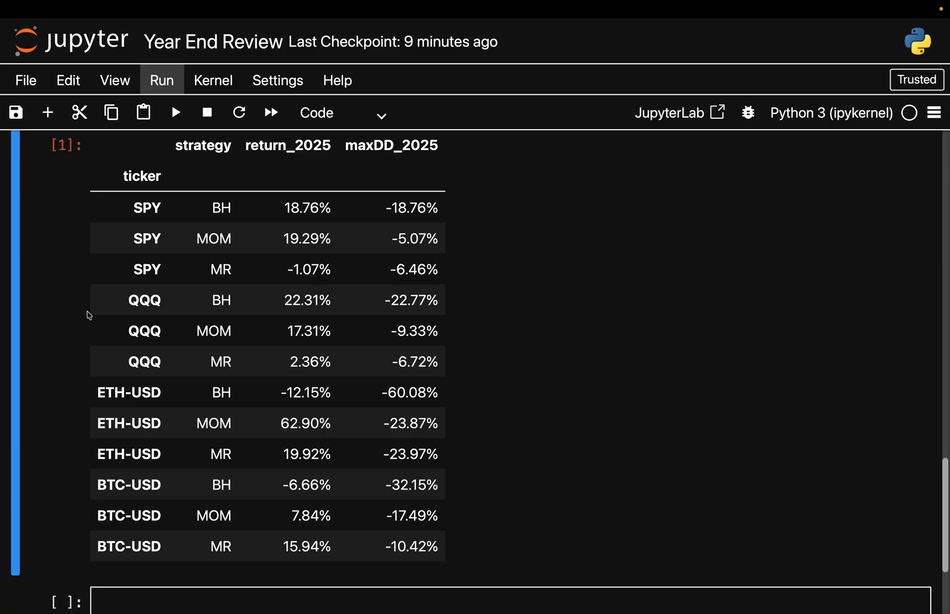
mouse_move(316, 309)
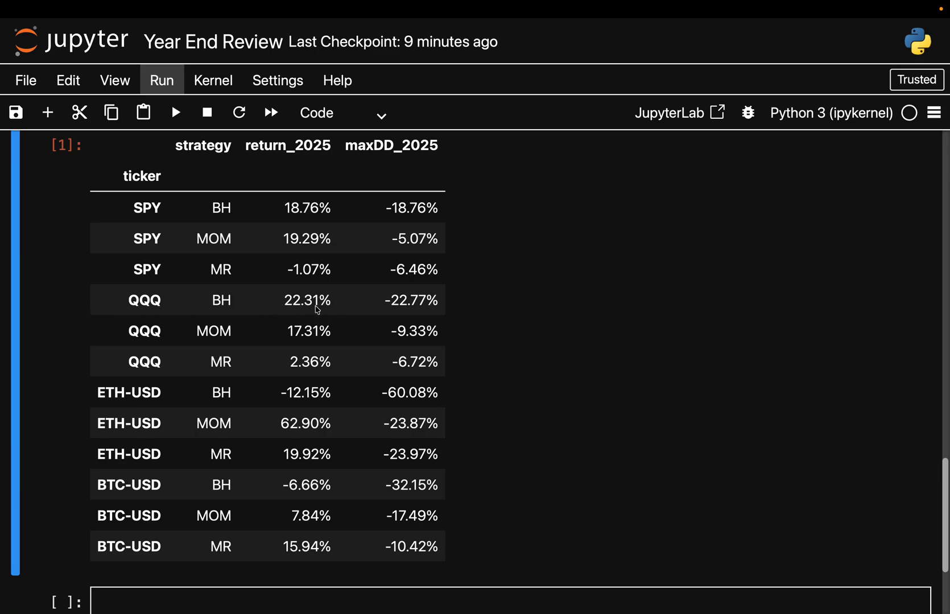
mouse_move(303, 313)
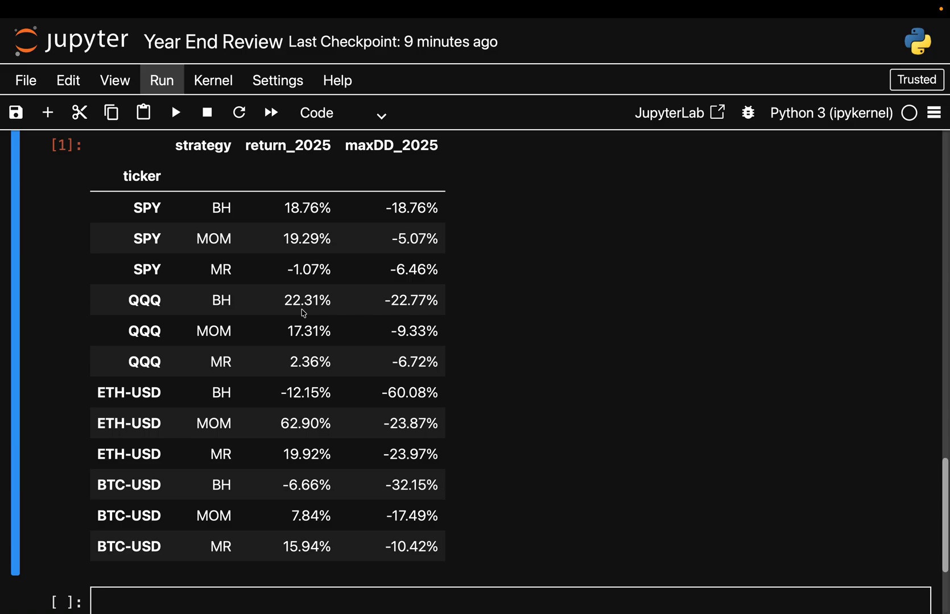
mouse_move(308, 343)
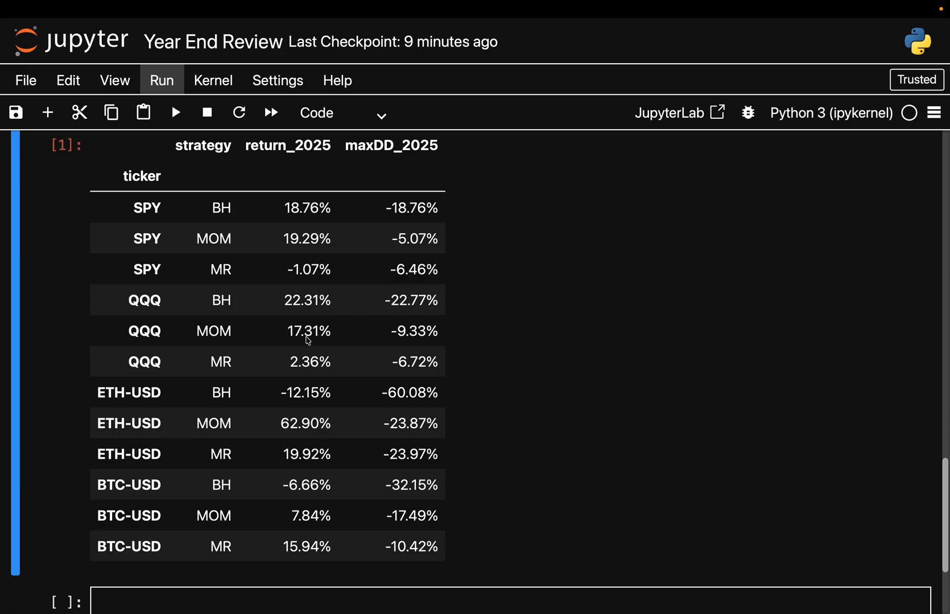
mouse_move(405, 344)
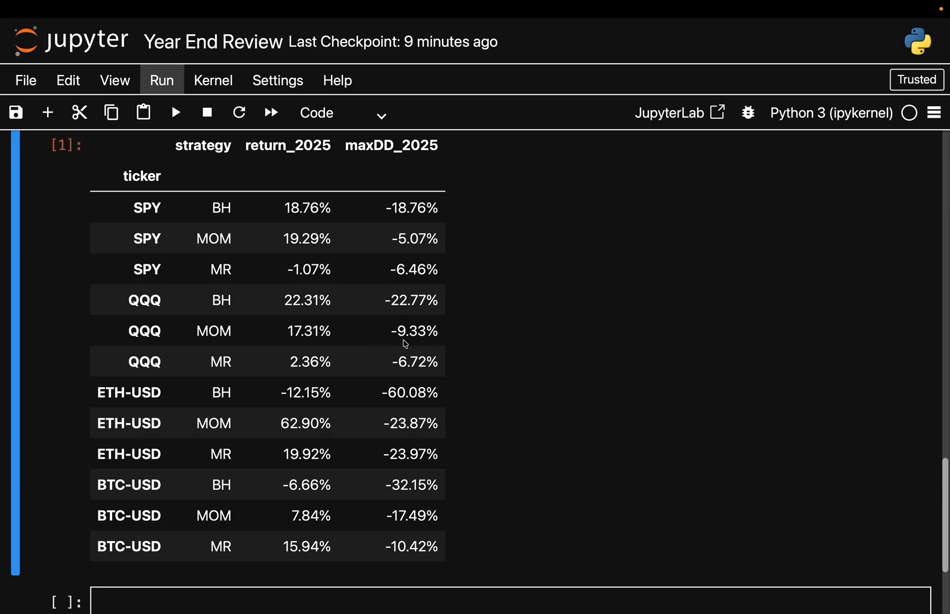
mouse_move(407, 339)
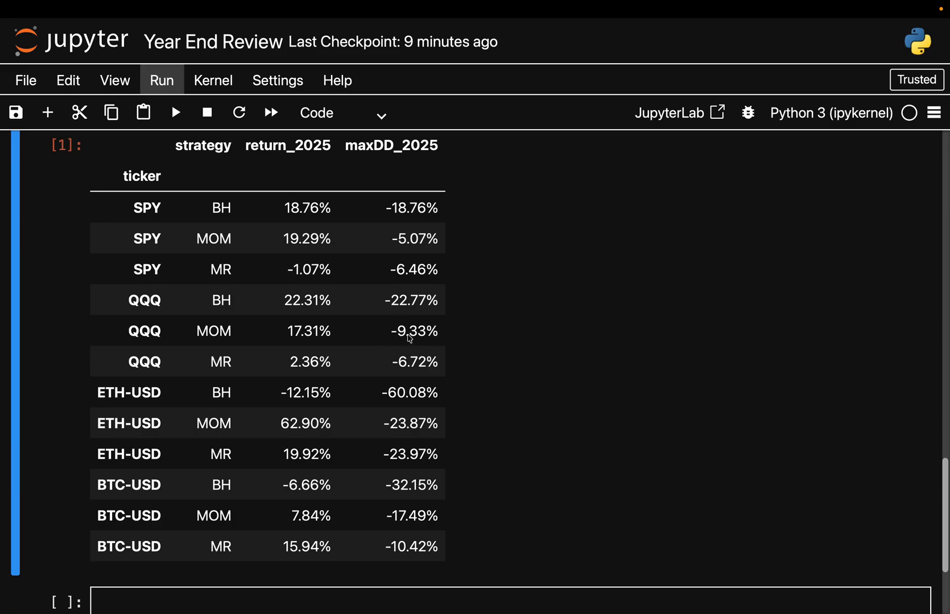
mouse_move(409, 317)
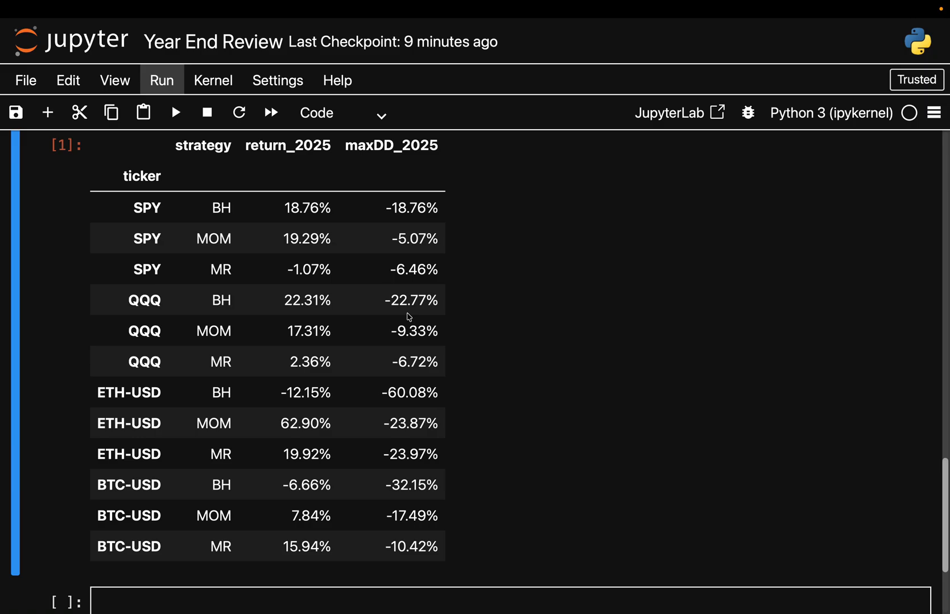
mouse_move(342, 339)
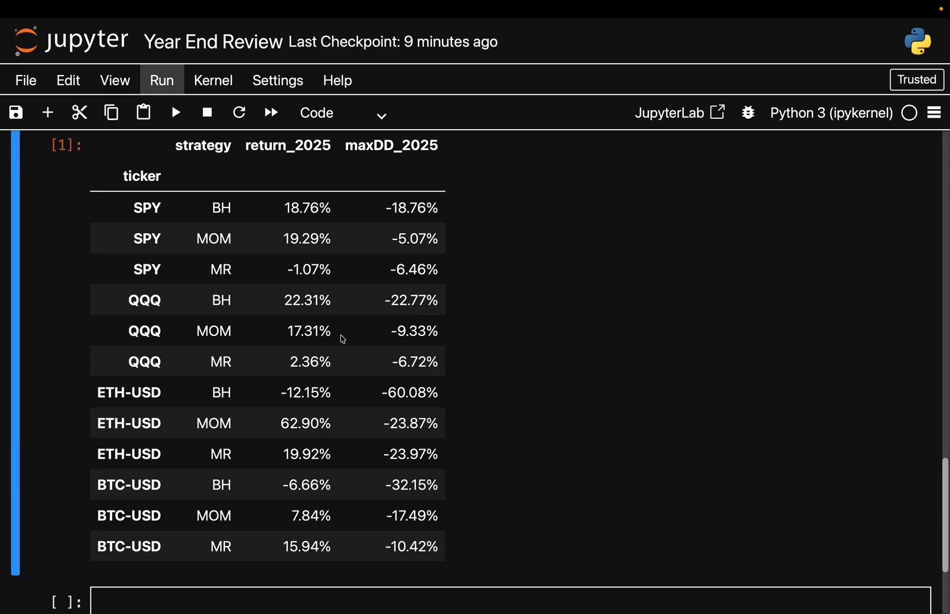
mouse_move(325, 332)
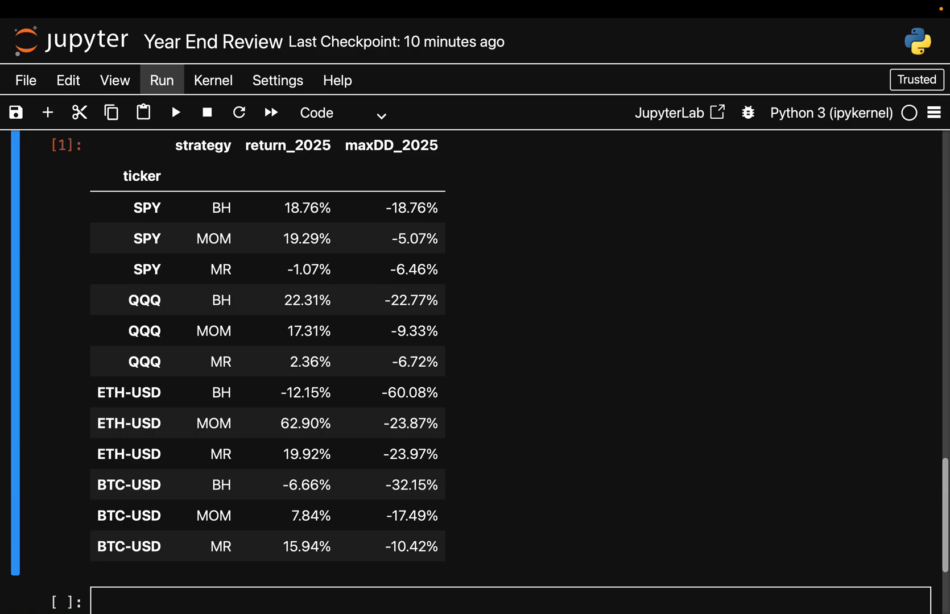
mouse_move(443, 425)
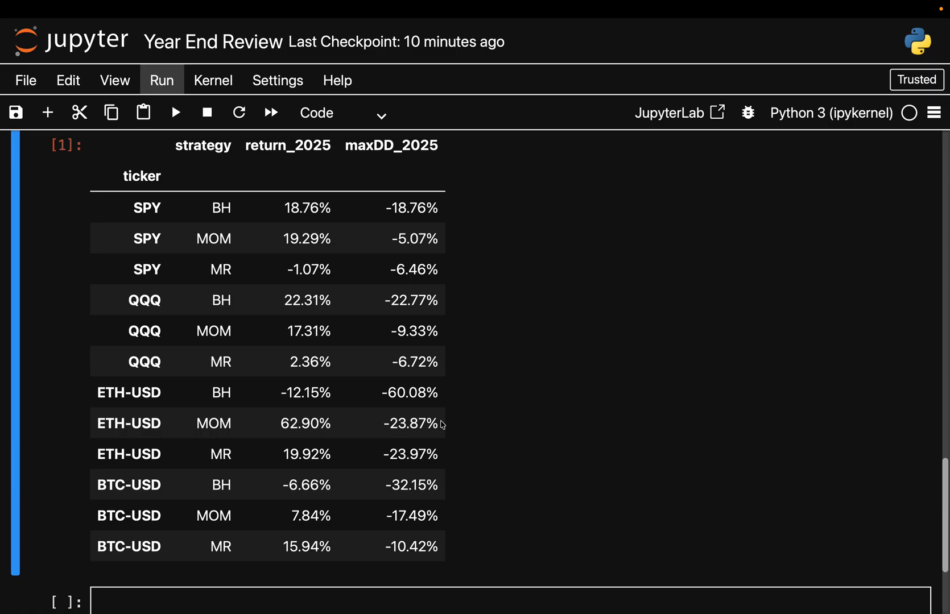
mouse_move(393, 436)
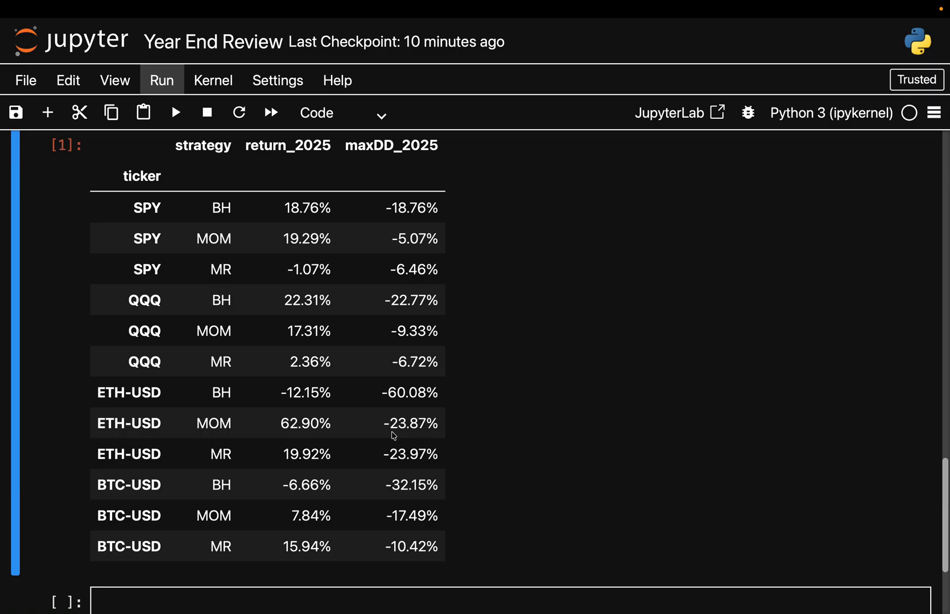
mouse_move(223, 393)
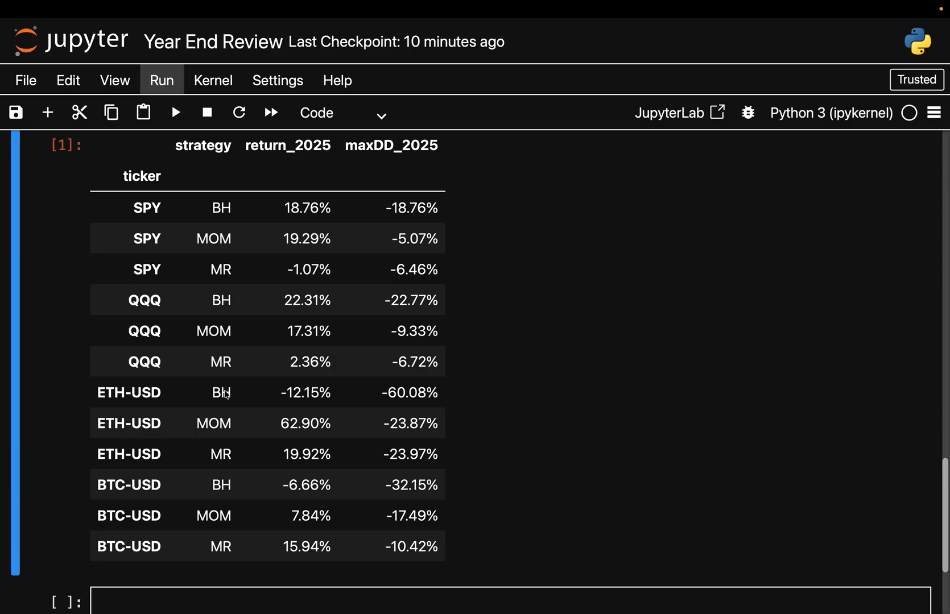
mouse_move(421, 397)
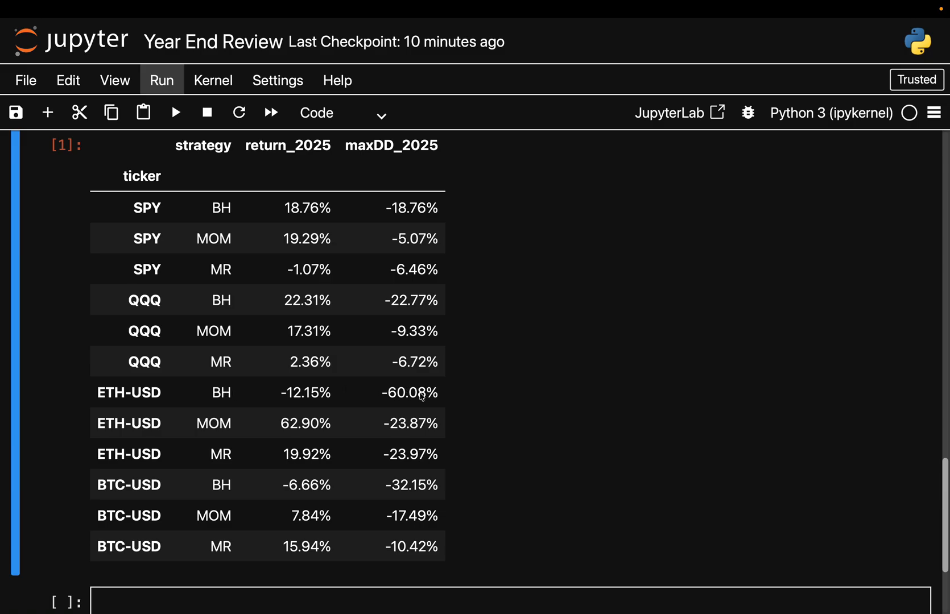
mouse_move(484, 405)
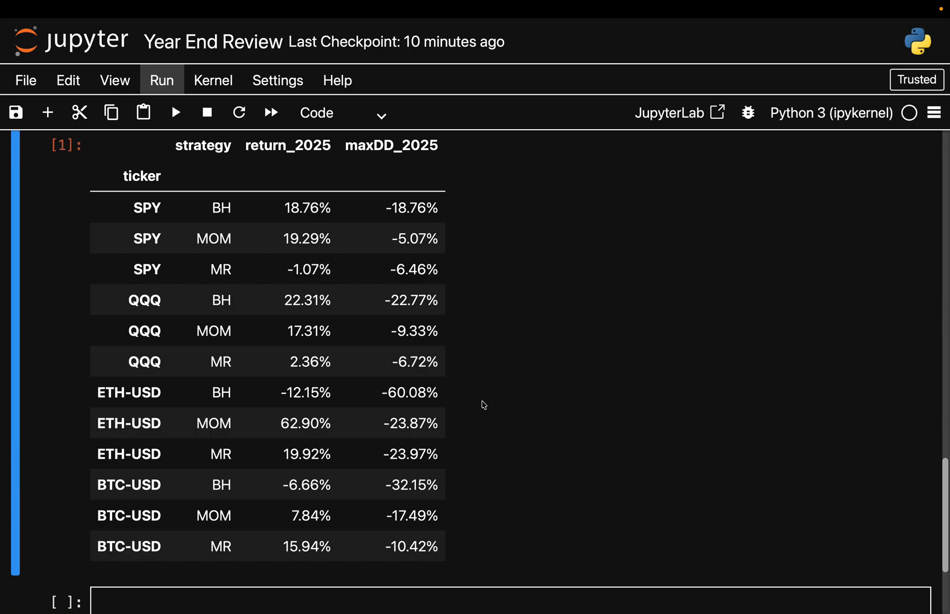
mouse_move(216, 455)
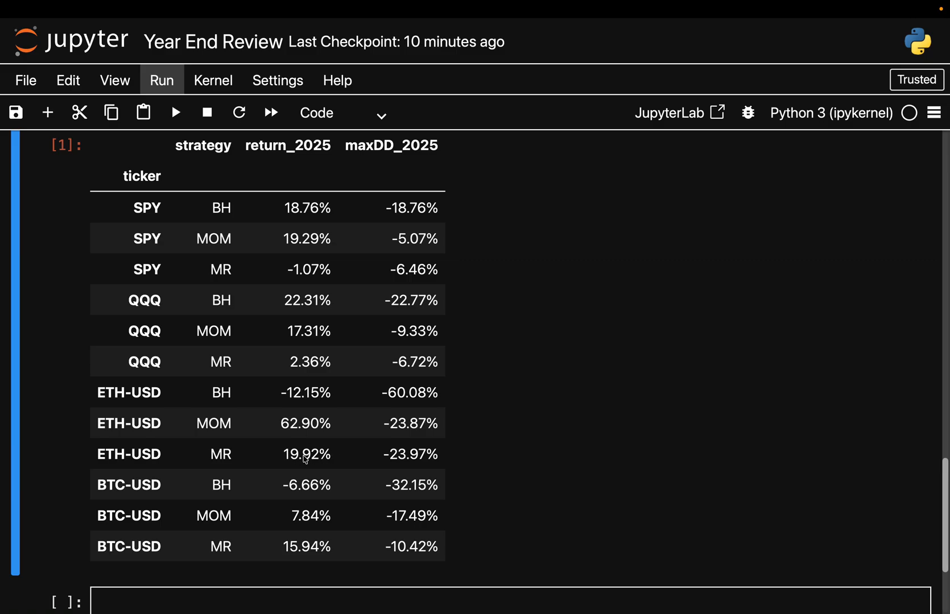
mouse_move(301, 425)
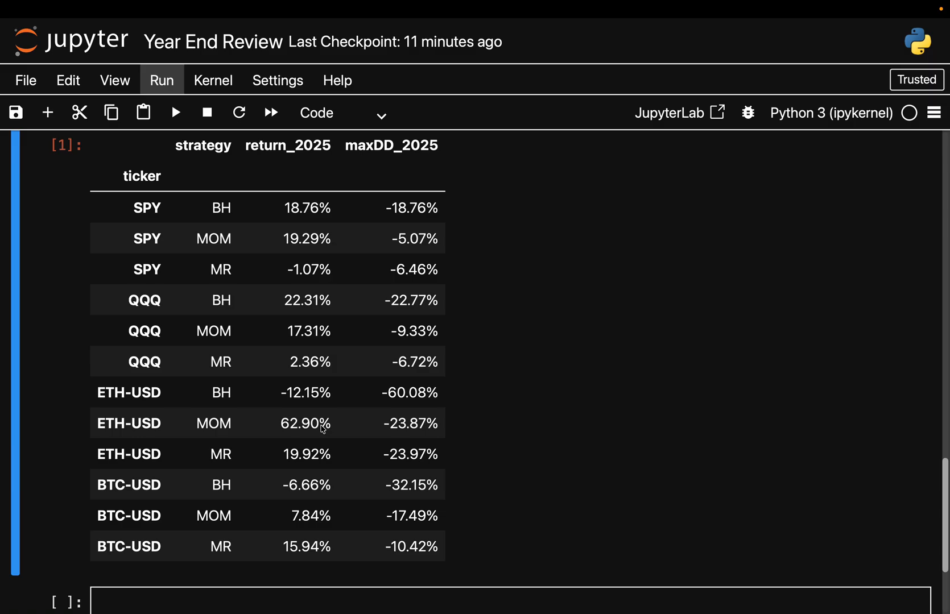
mouse_move(423, 426)
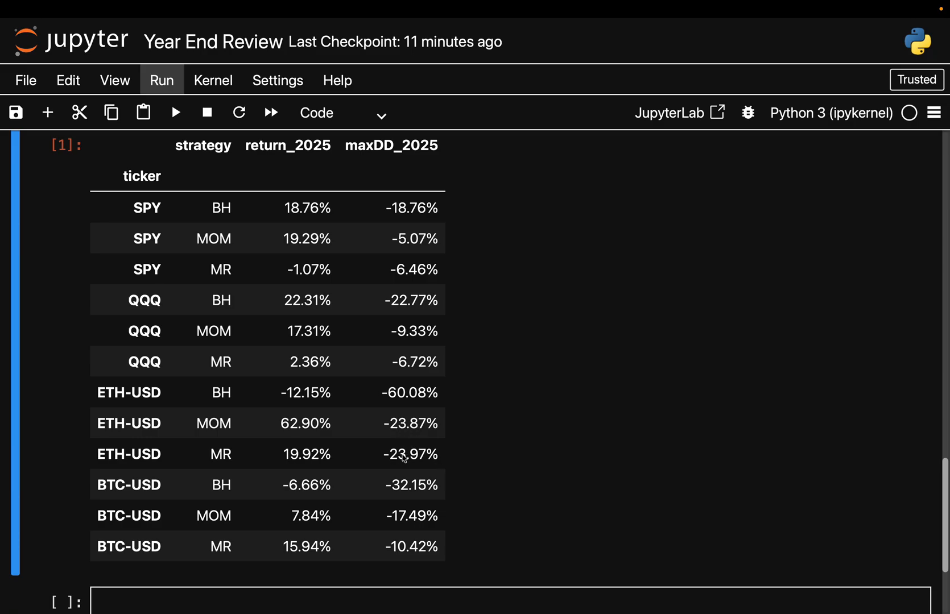
mouse_move(427, 400)
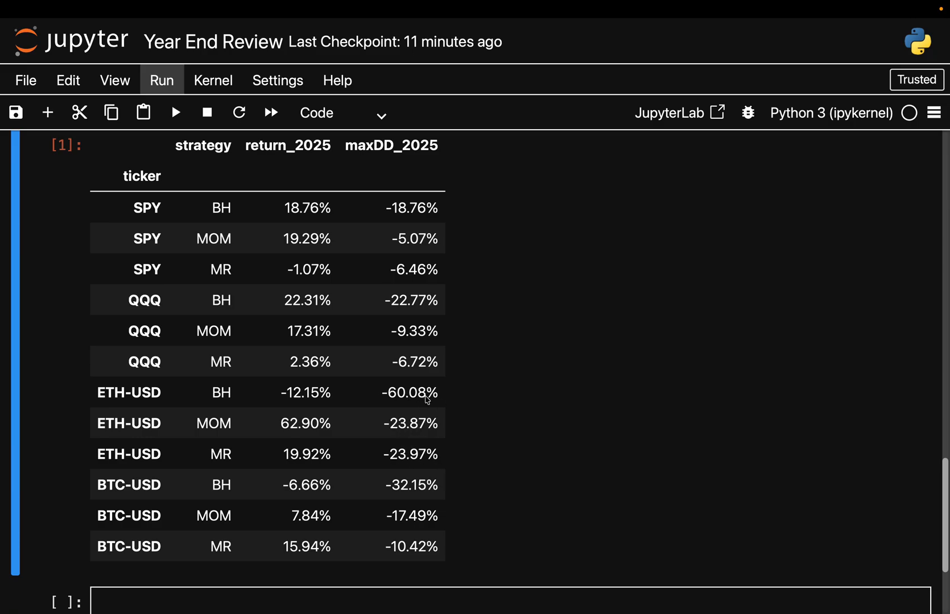
mouse_move(425, 399)
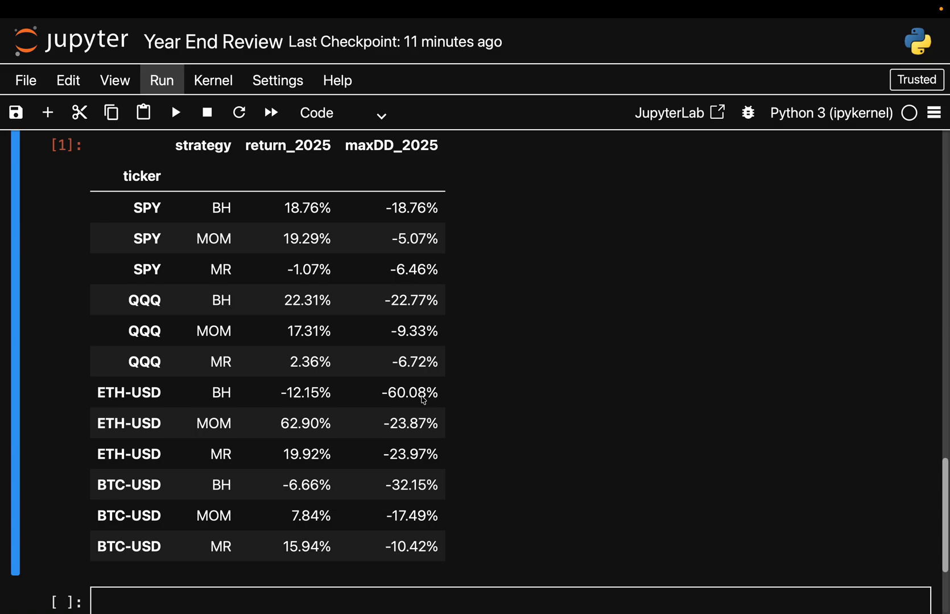
mouse_move(186, 530)
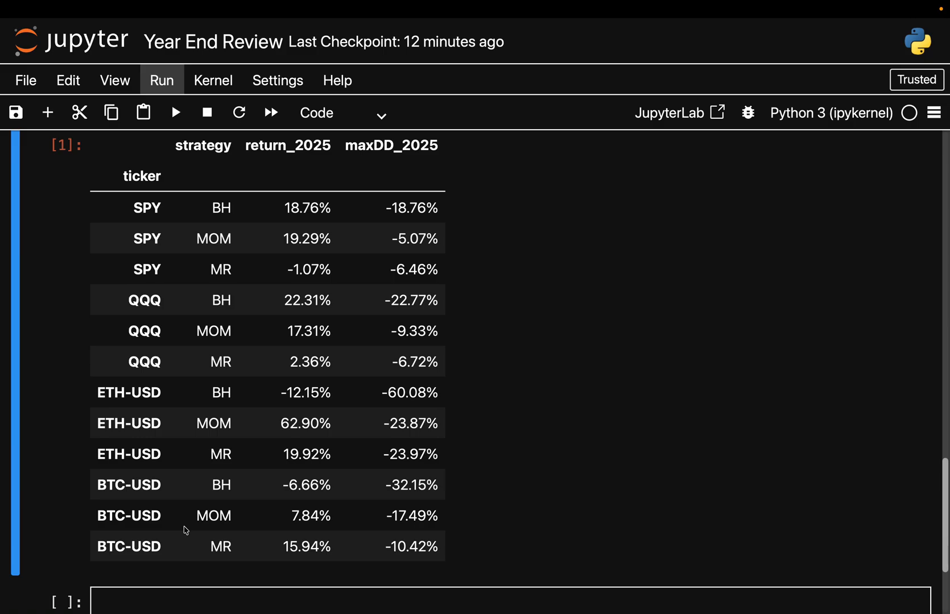
mouse_move(318, 493)
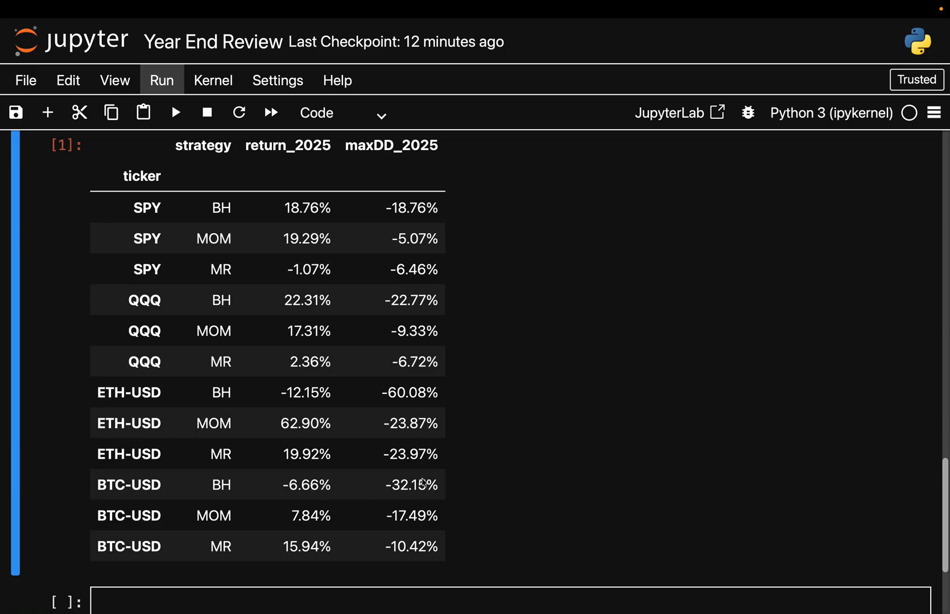
mouse_move(447, 384)
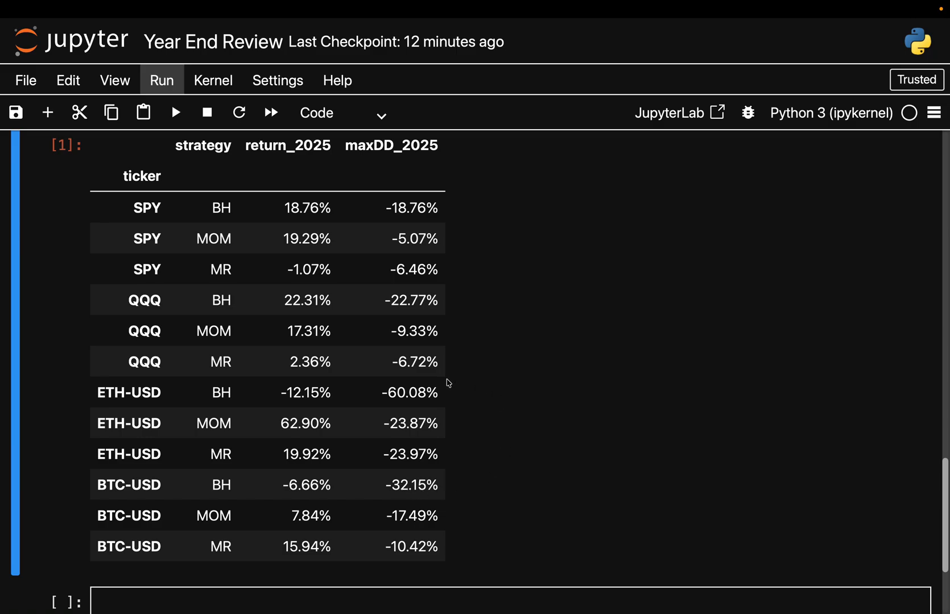
mouse_move(451, 490)
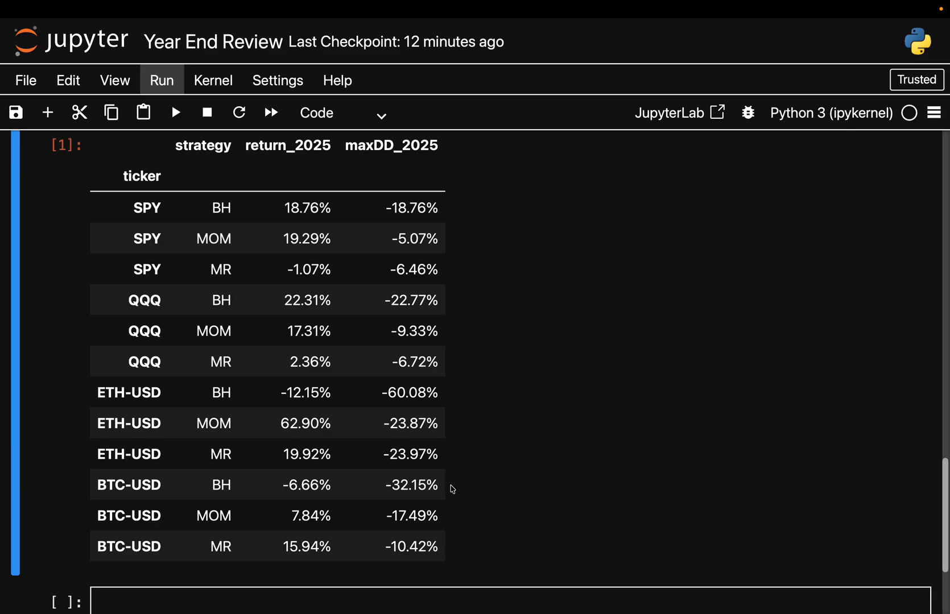
mouse_move(325, 521)
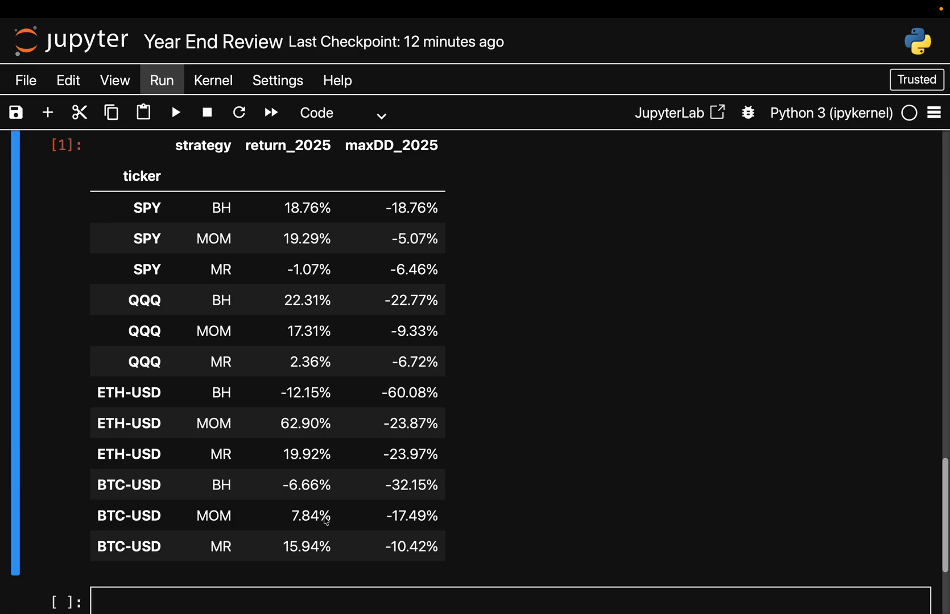
mouse_move(340, 496)
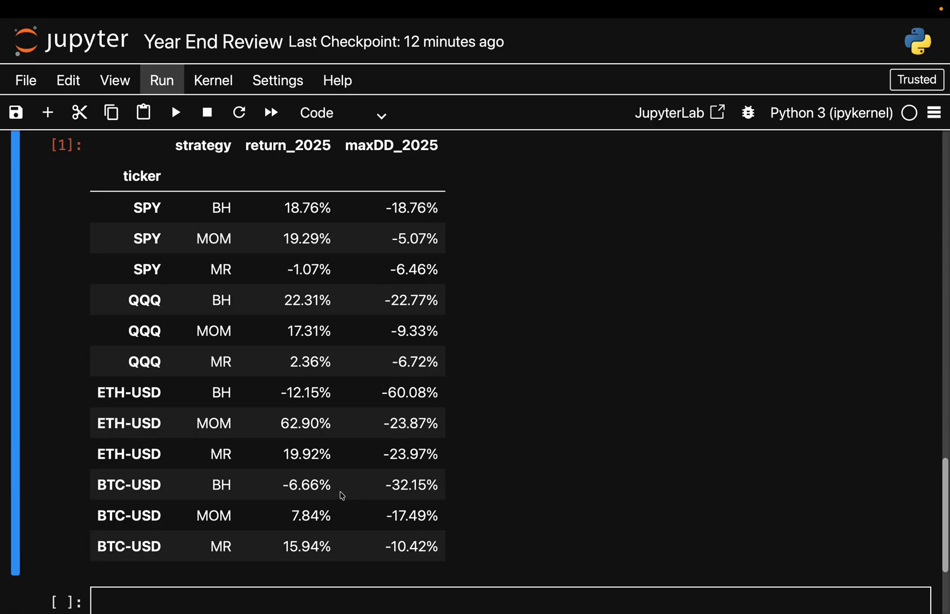
mouse_move(333, 554)
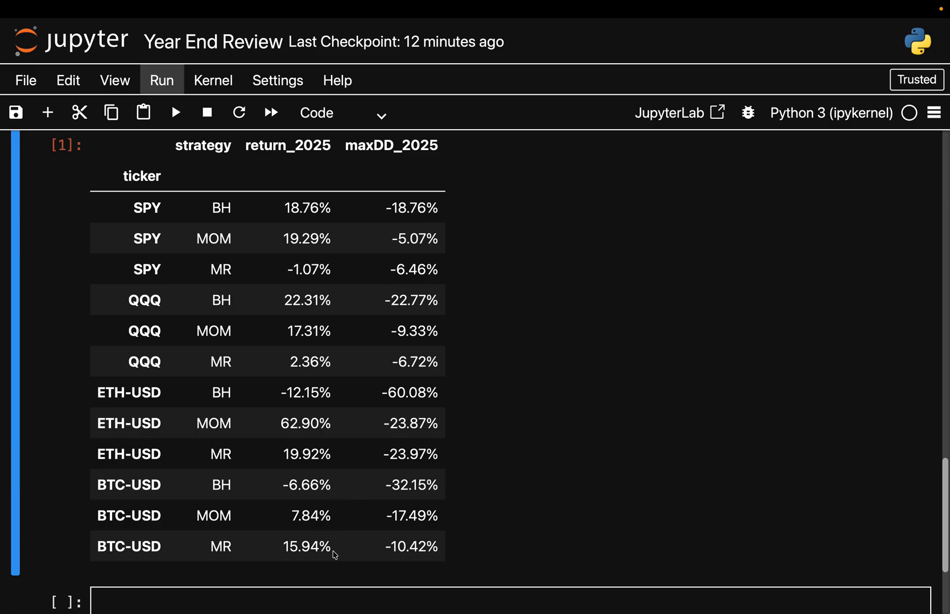
mouse_move(355, 504)
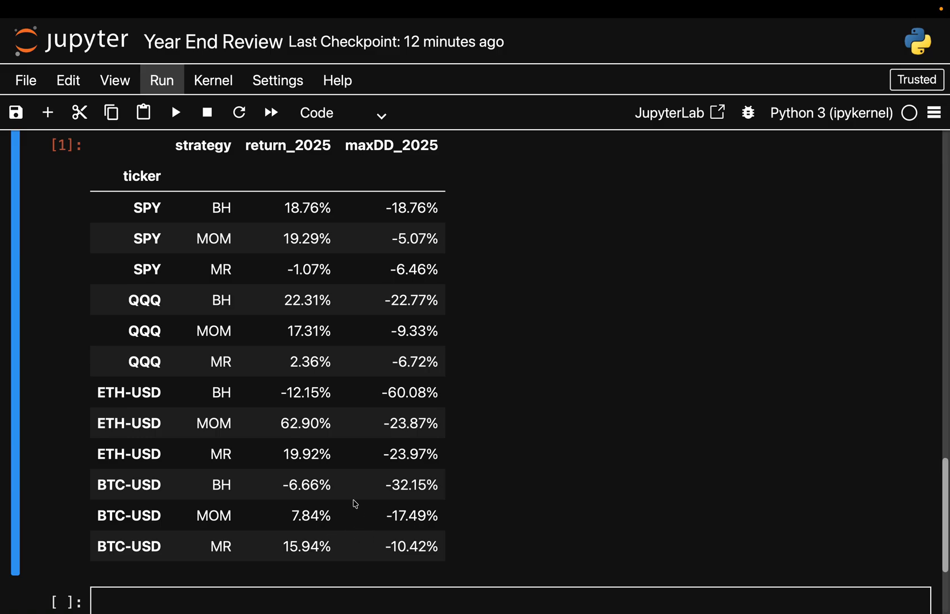
mouse_move(325, 517)
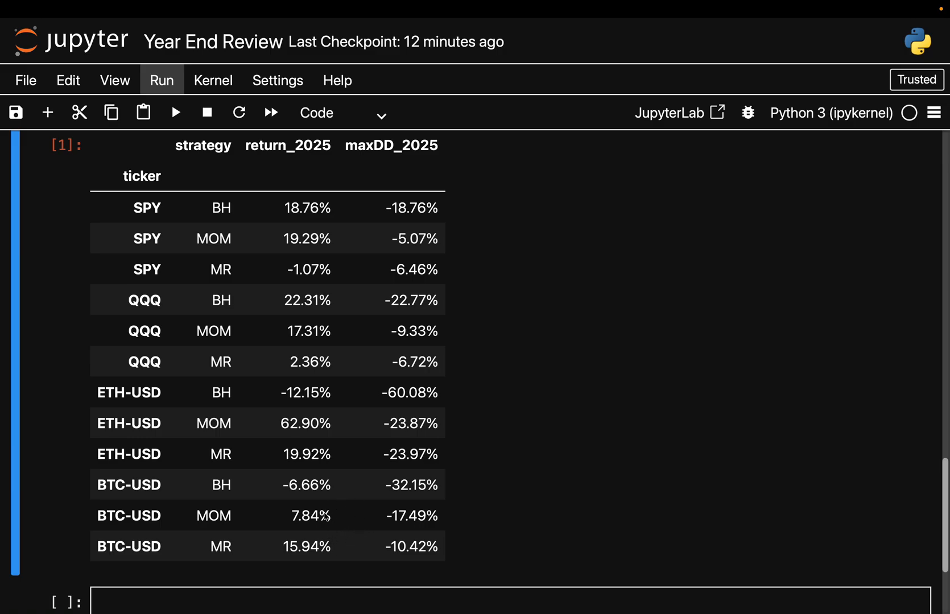
mouse_move(320, 547)
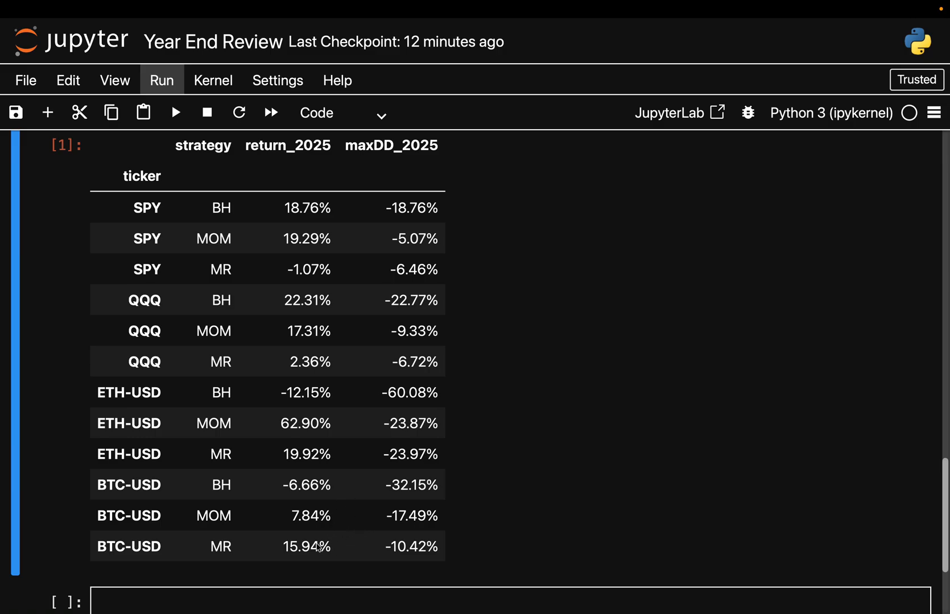
mouse_move(361, 544)
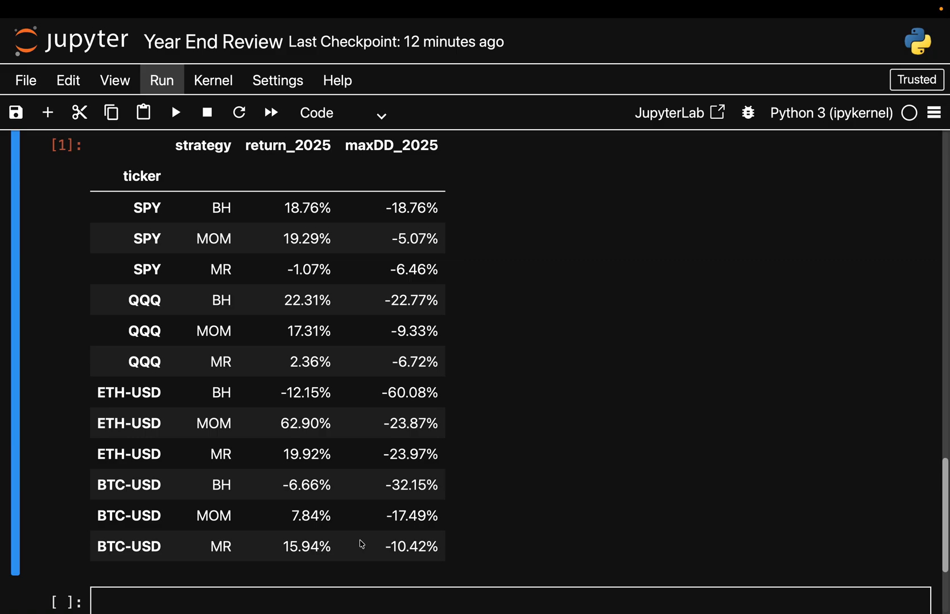
mouse_move(414, 545)
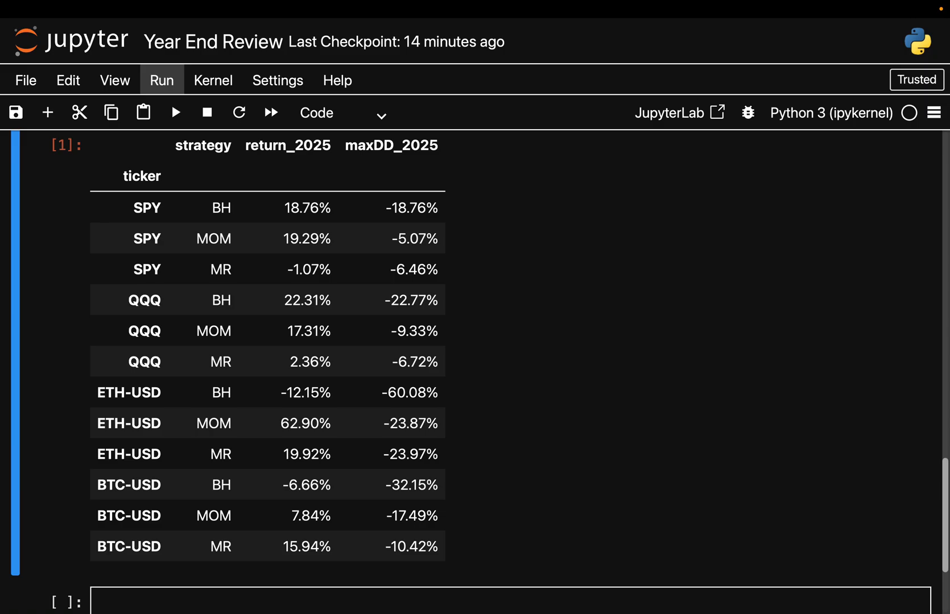
left_click(278, 79)
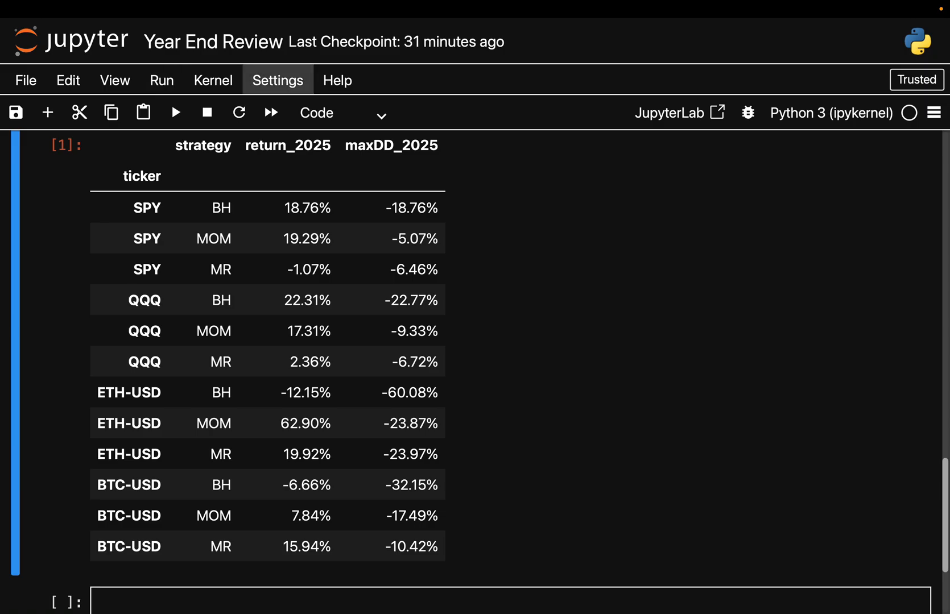